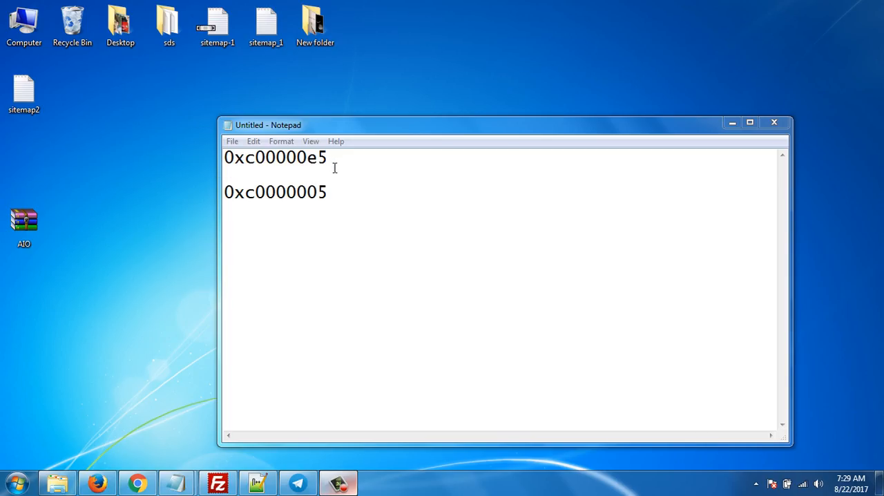
{"action": "mouse_move", "coordinate": [470, 178]}
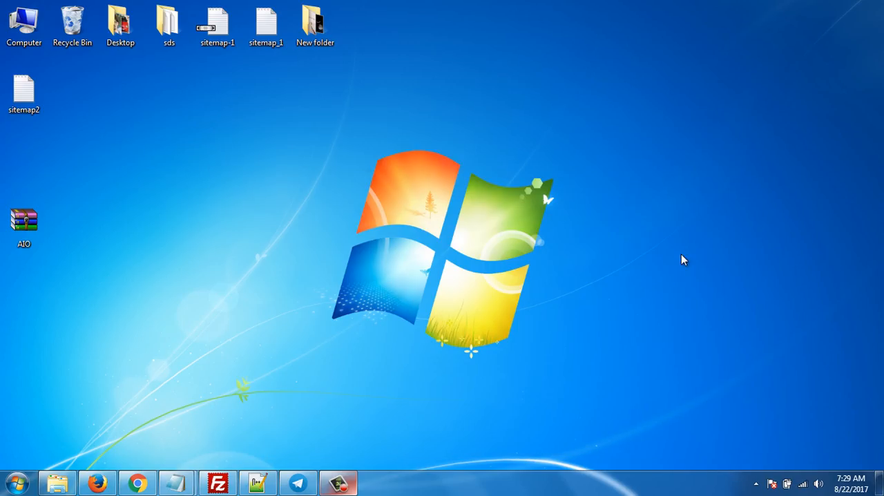
Temporarily disable ESET NOD32 protection from the tray icon menu and confirm the prompt.
{"action": "left_click", "coordinate": [755, 484]}
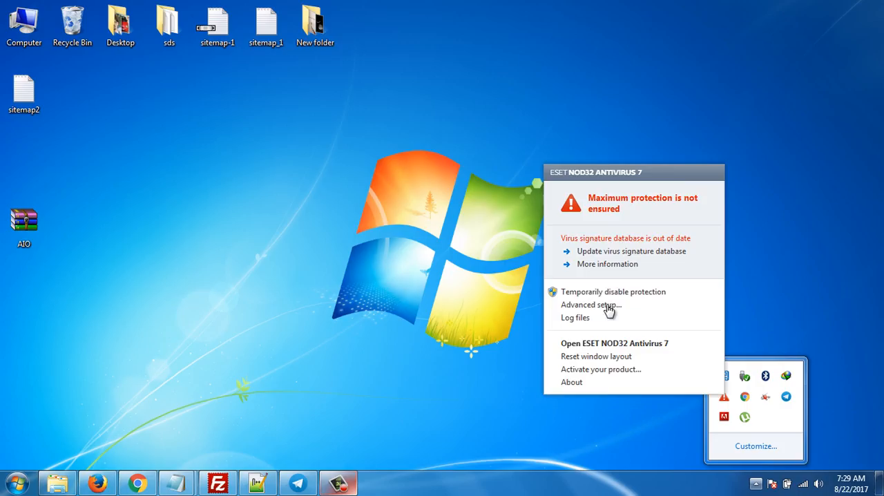
{"action": "left_click", "coordinate": [612, 290]}
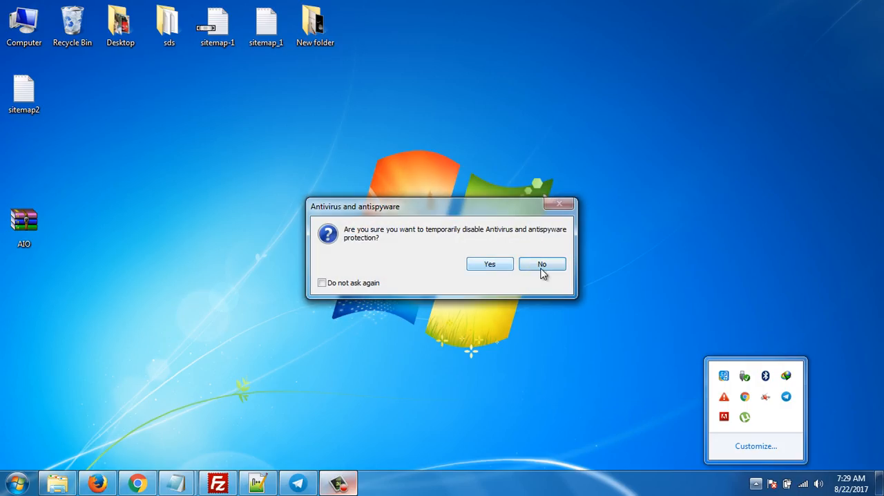
{"action": "left_click", "coordinate": [542, 264]}
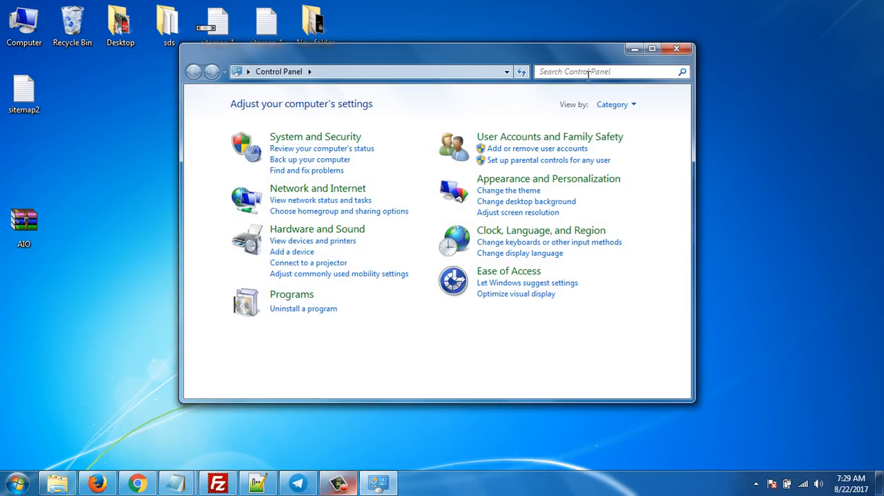
Search Control Panel for 'firewa', review Windows Firewall showing Off, then close it.
{"action": "type", "text": "firewall"}
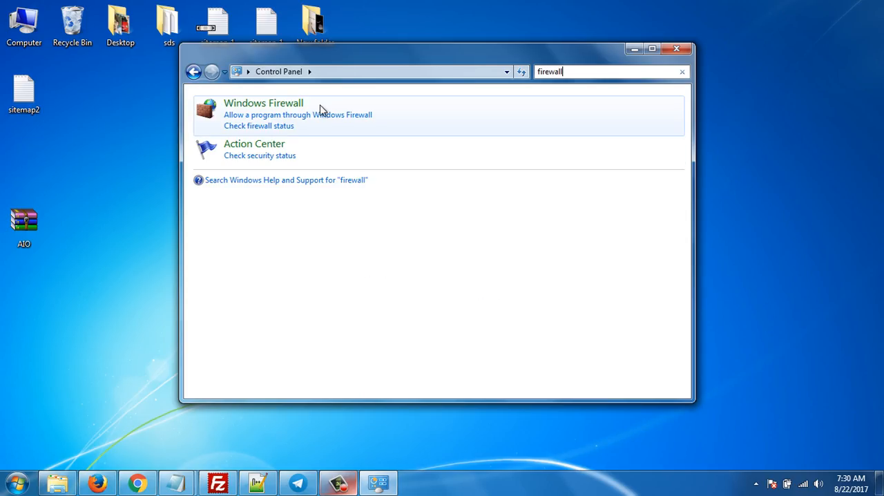
{"action": "left_click", "coordinate": [262, 102]}
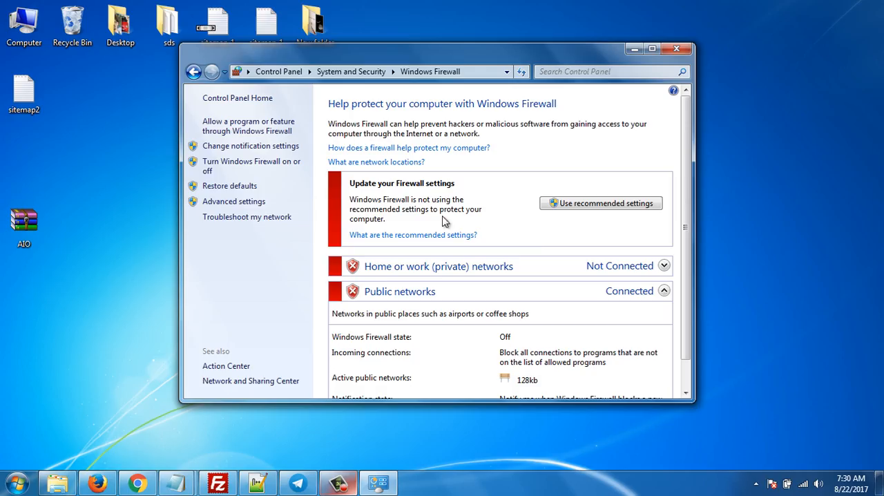
{"action": "mouse_move", "coordinate": [307, 188]}
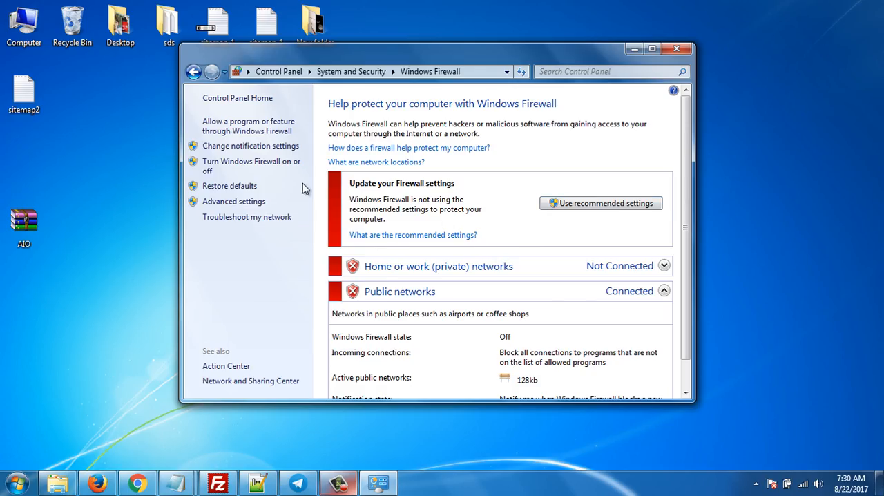
{"action": "mouse_move", "coordinate": [657, 69]}
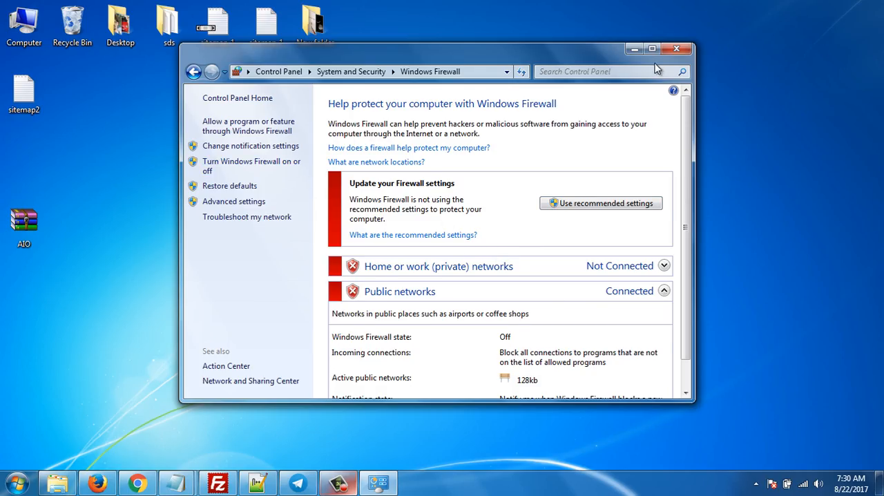
{"action": "left_click", "coordinate": [678, 48]}
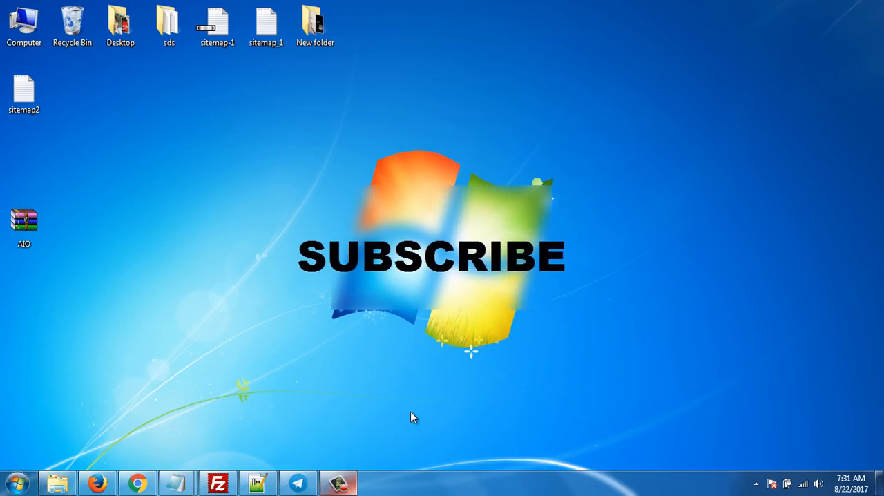
{"action": "mouse_move", "coordinate": [411, 422]}
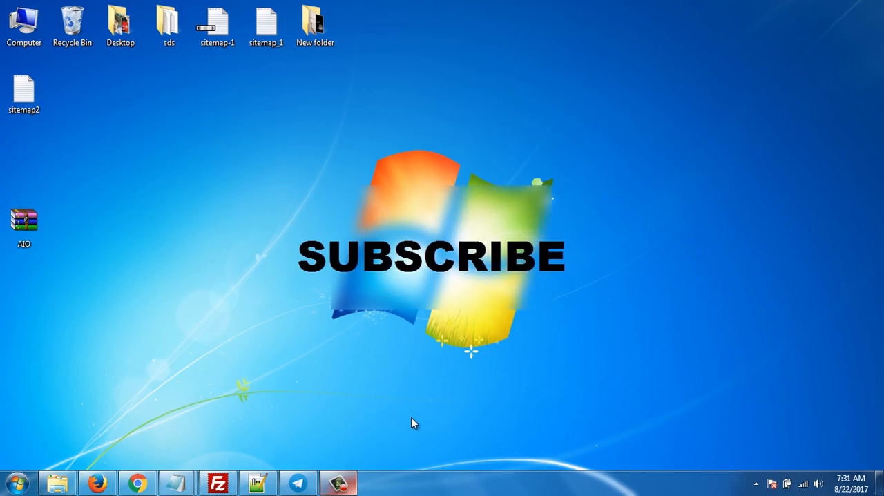